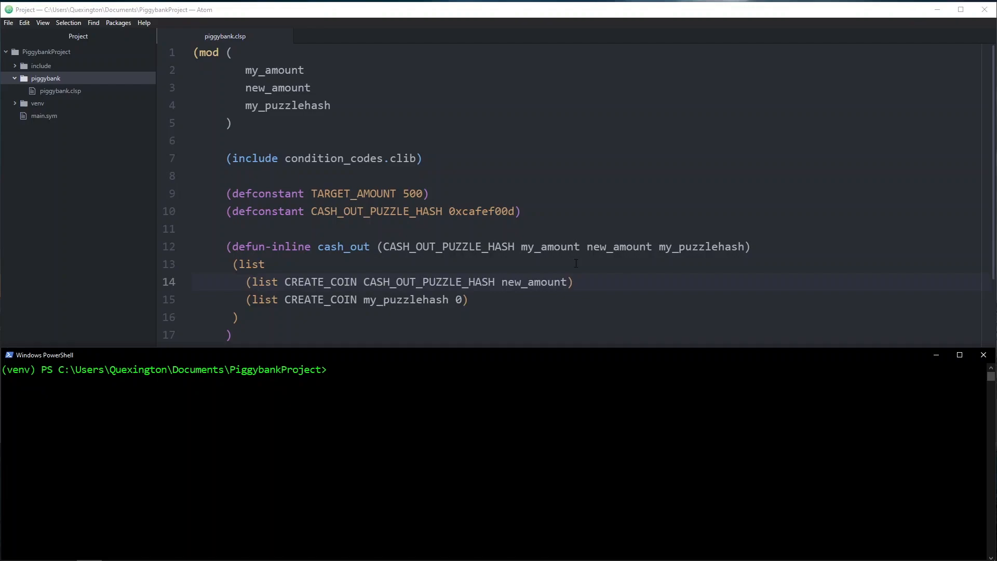
Compile piggybank.clsp by running cdv clsp build at the PiggybankProject PowerShell prompt.
{"action": "type", "text": "cdv"}
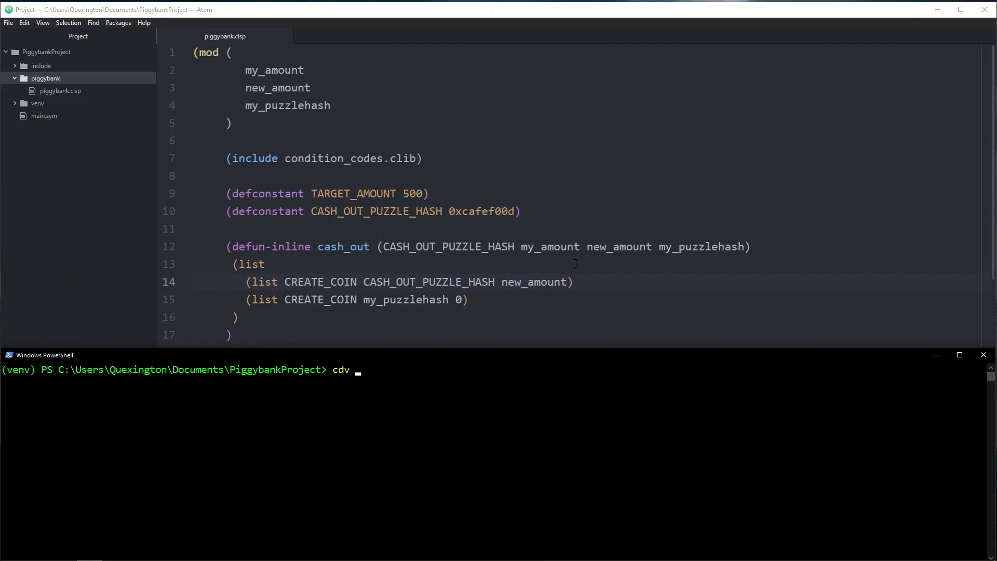
{"action": "type", "text": "clsp b"}
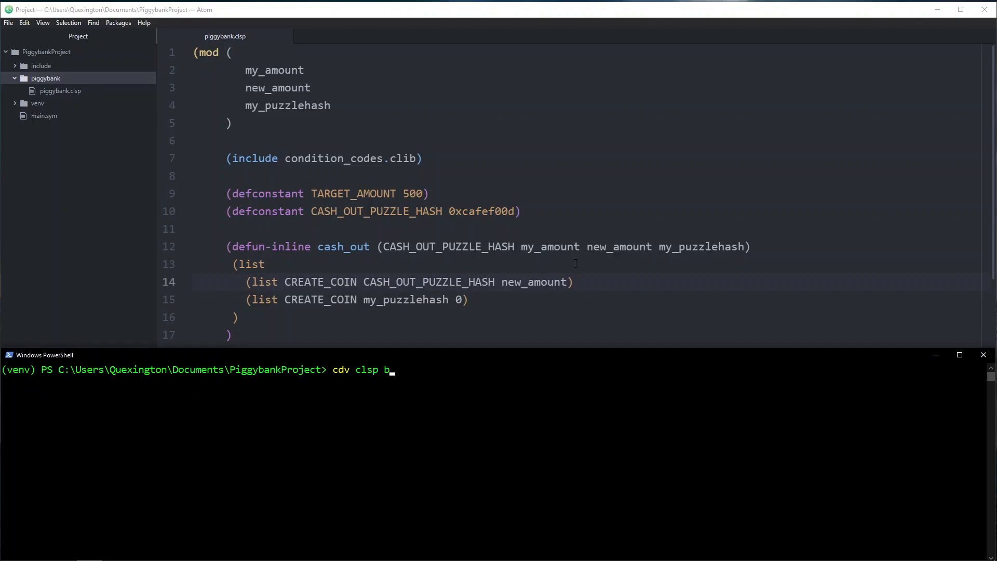
{"action": "type", "text": "uild"}
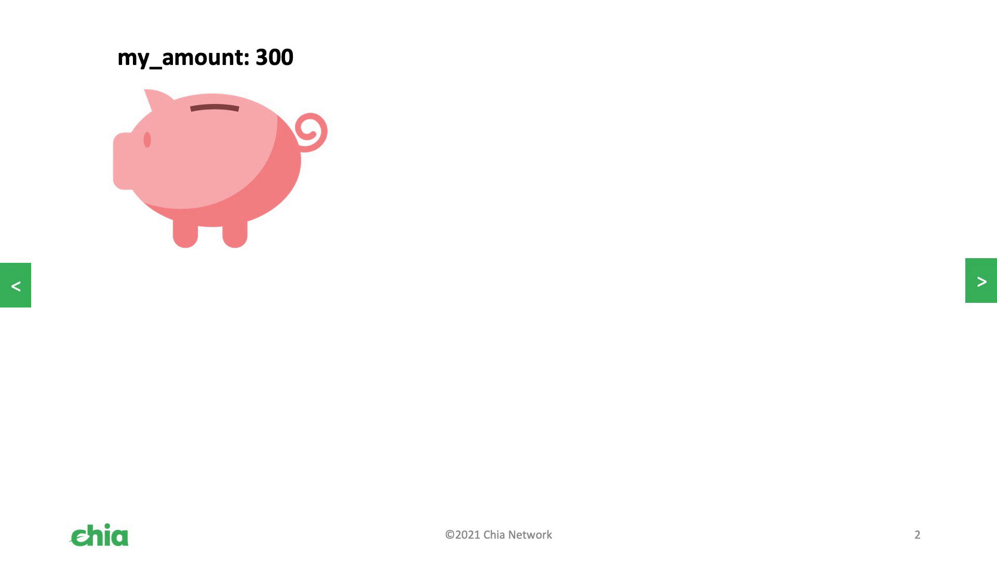
Advance through the piggy bank presentation slides.
{"action": "left_click", "coordinate": [982, 281]}
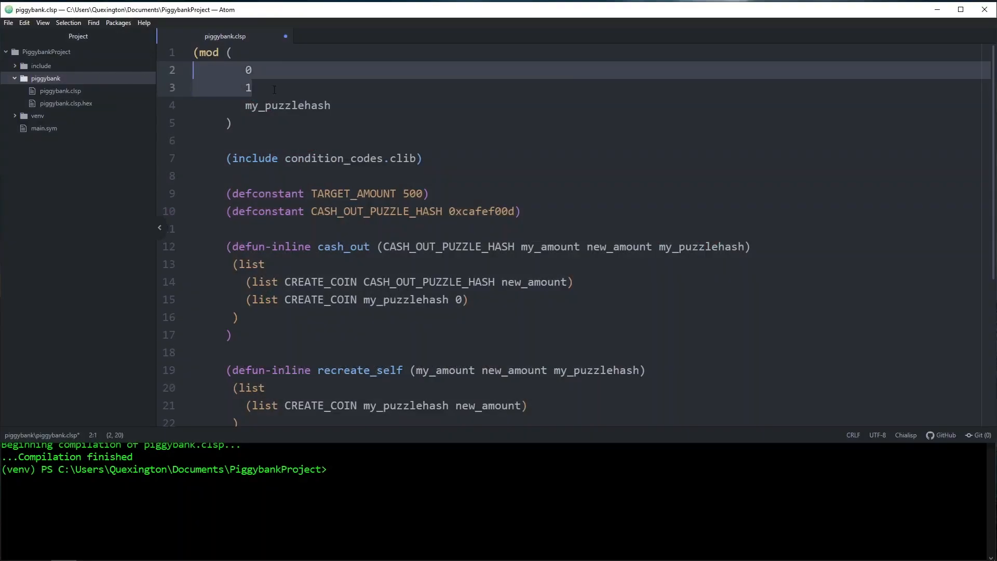
Revert the 300 placeholder to the my_amount and new_amount parameter names, then scroll to the functions.
{"action": "type", "text": "300"}
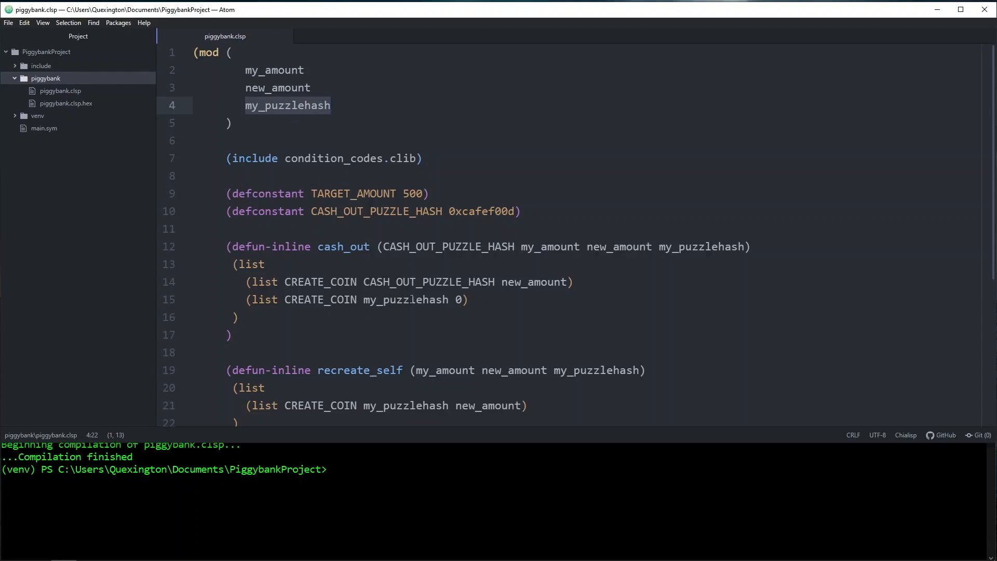
{"action": "double_click", "coordinate": [406, 406]}
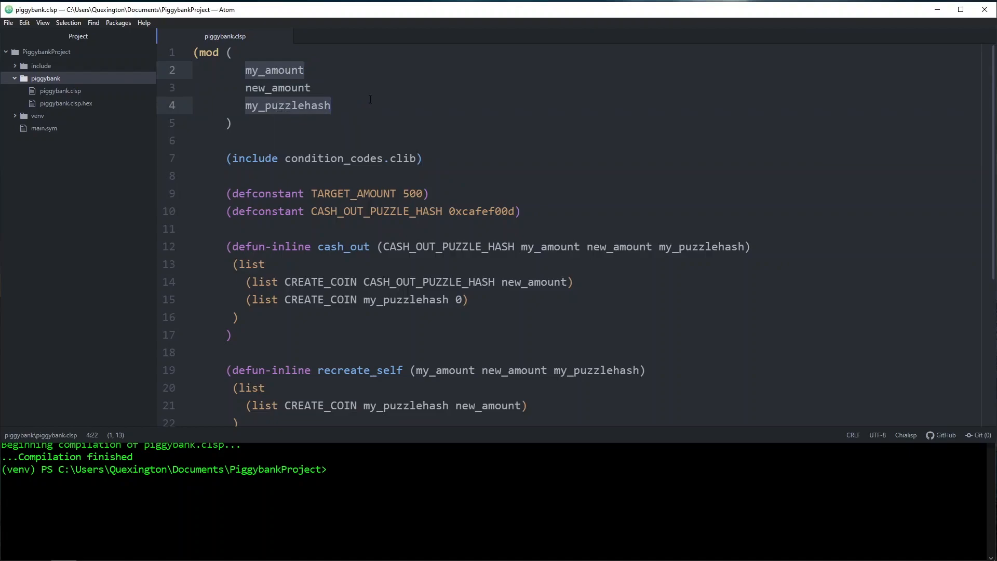
{"action": "scroll", "scroll_direction": "down", "scroll_amount": 3}
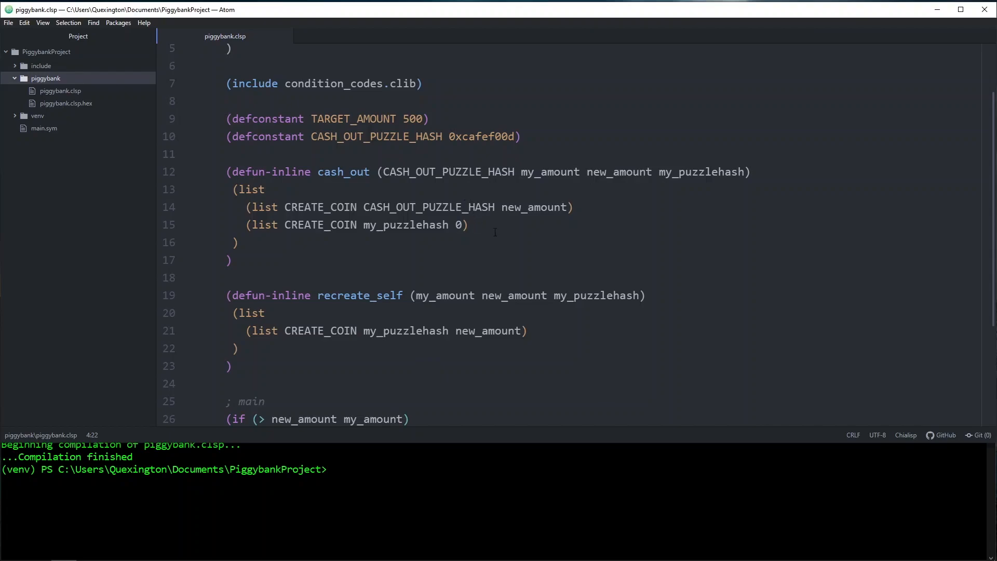
Add an ASSERT_MY_AMOUNT my_amount condition to both cash_out and recreate_self.
{"action": "left_click", "coordinate": [468, 225]}
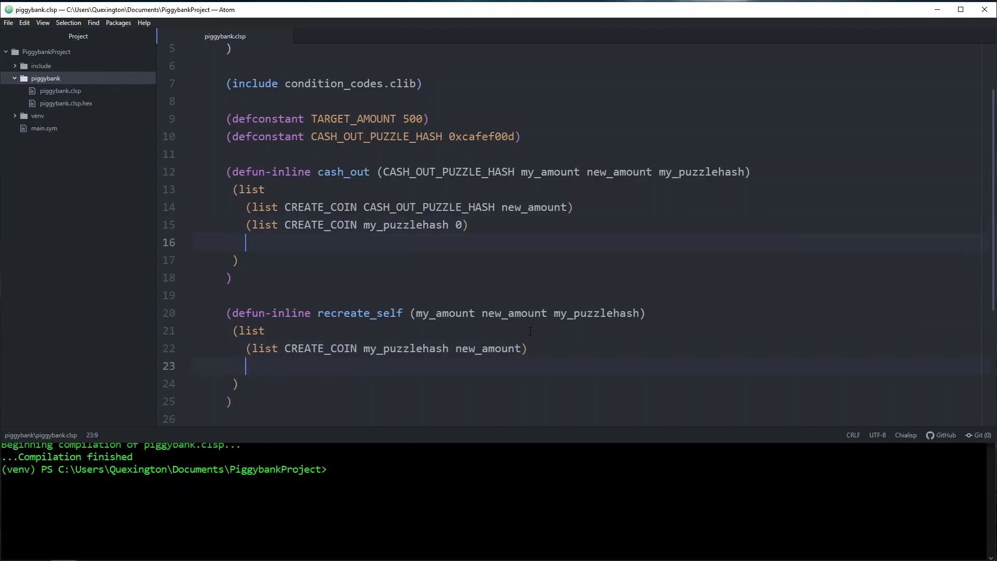
{"action": "type", "text": "(list ASSE"}
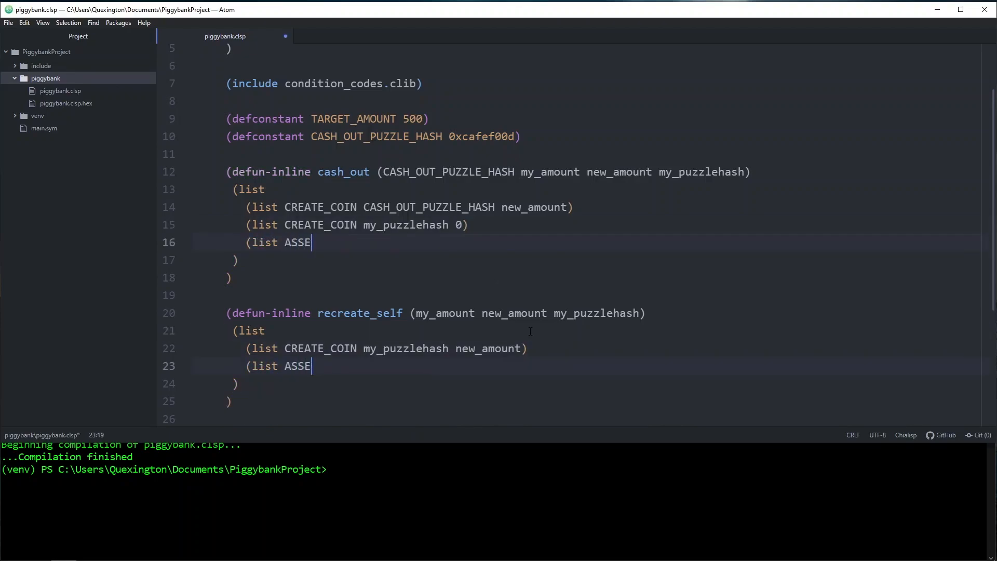
{"action": "type", "text": "RT_MY_AMO"}
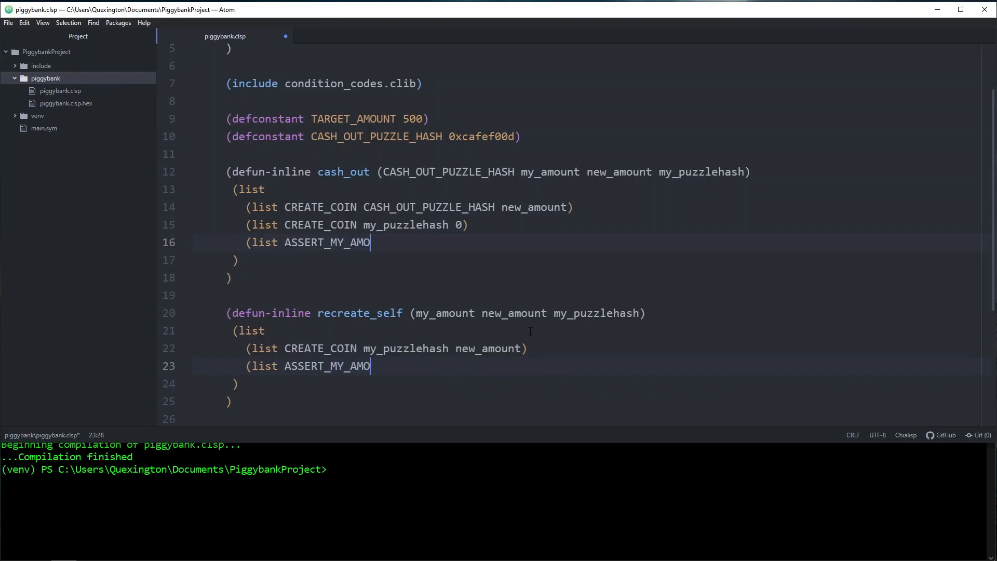
{"action": "type", "text": "UNT m"}
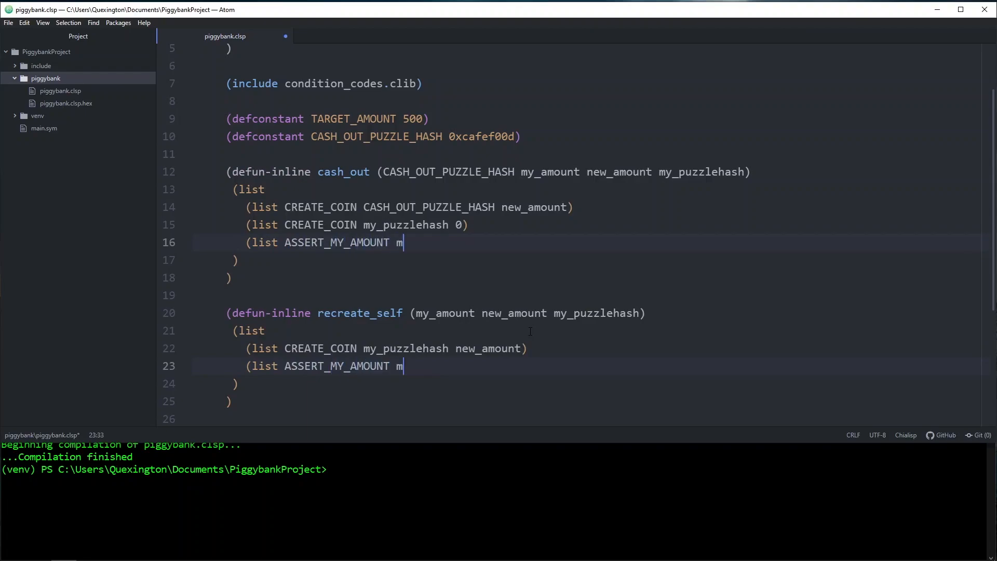
{"action": "type", "text": "y_amount"}
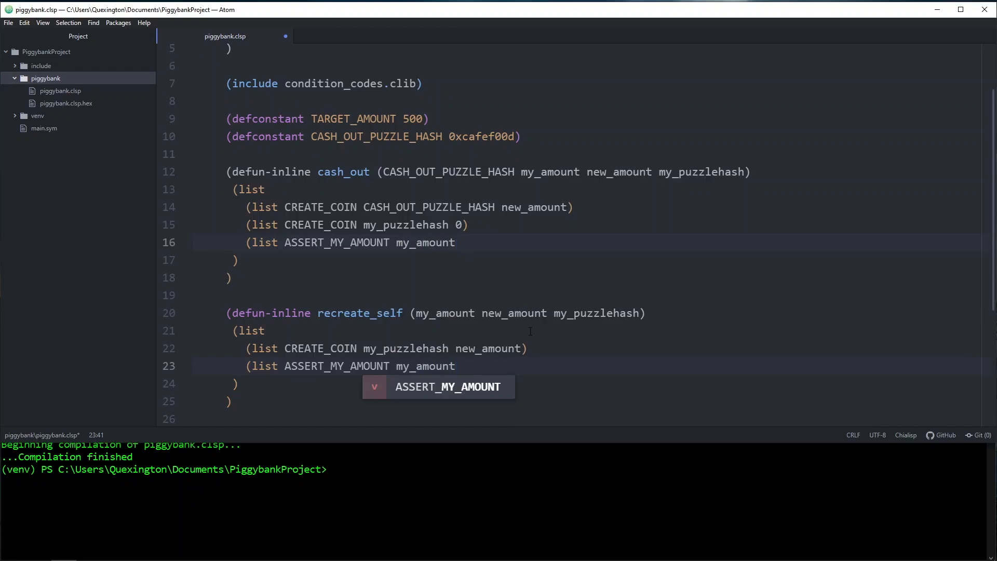
{"action": "type", "text": ")"}
{"action": "type", "text": "(list A"}
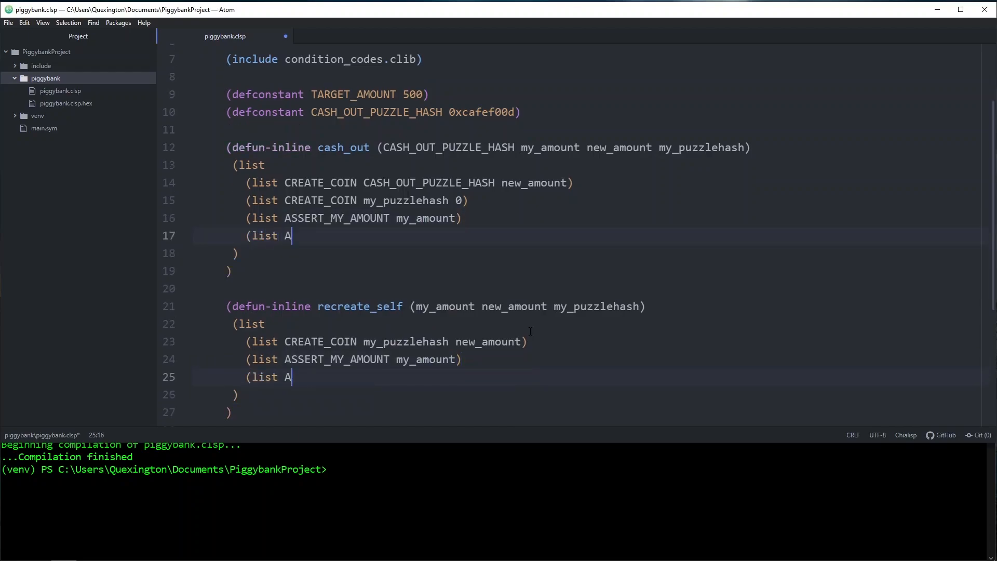
Add ASSERT_MY_PUZZLEHASH my_puzzlehash to both functions using the autocomplete suggestion.
{"action": "type", "text": "SSERT_MY"}
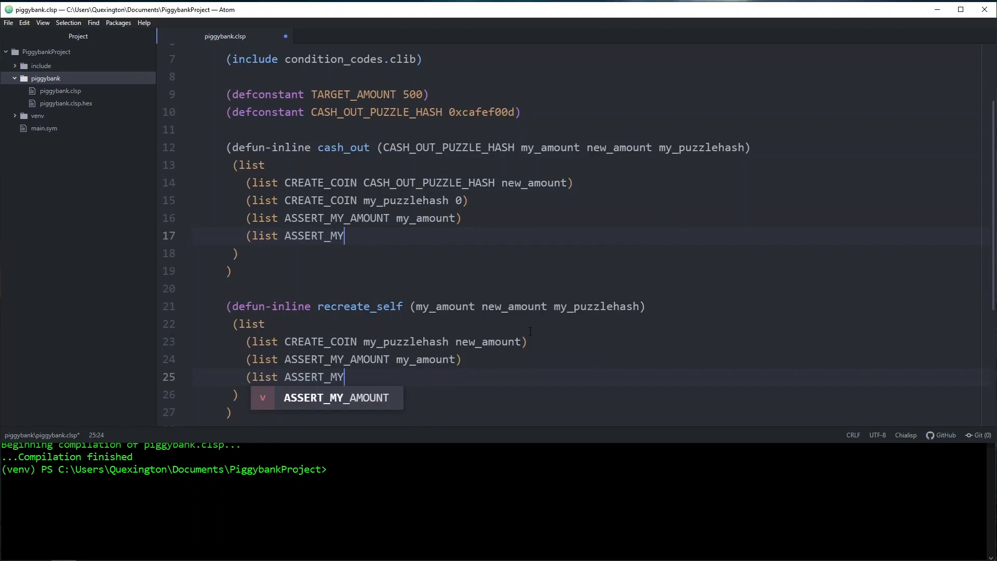
{"action": "type", "text": "_PUZZLEHA"}
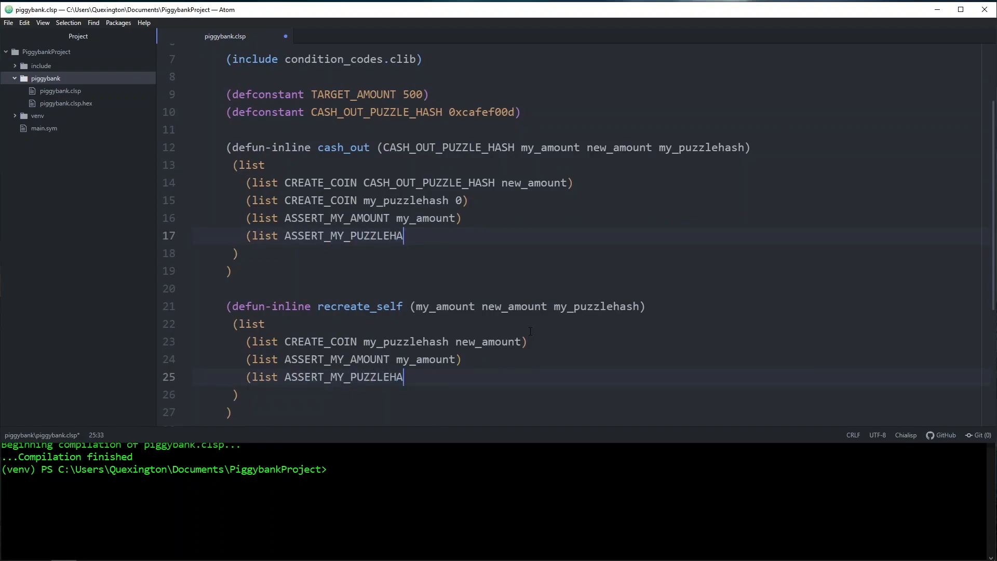
{"action": "type", "text": "SH my_puzzl"}
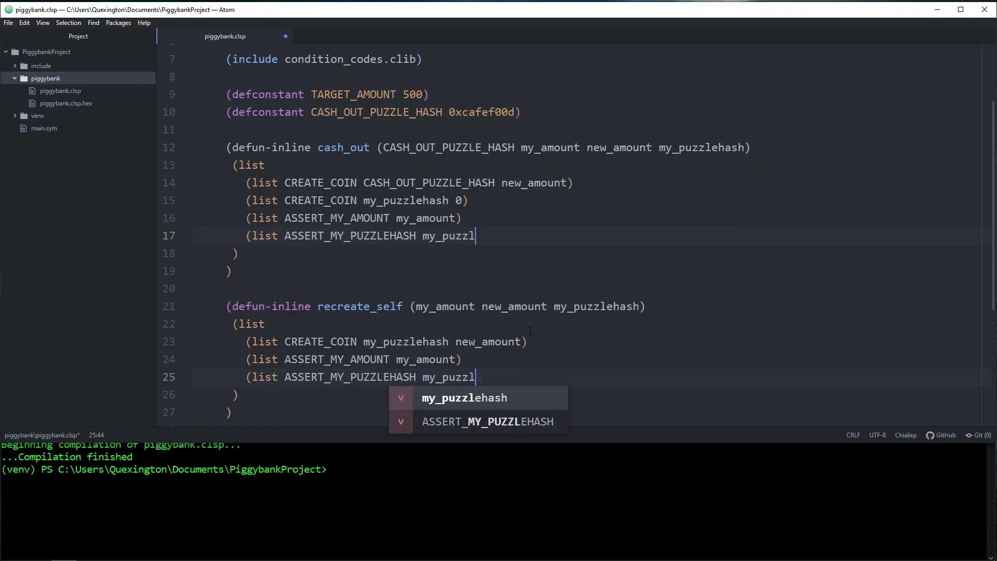
{"action": "key", "text": "Tab"}
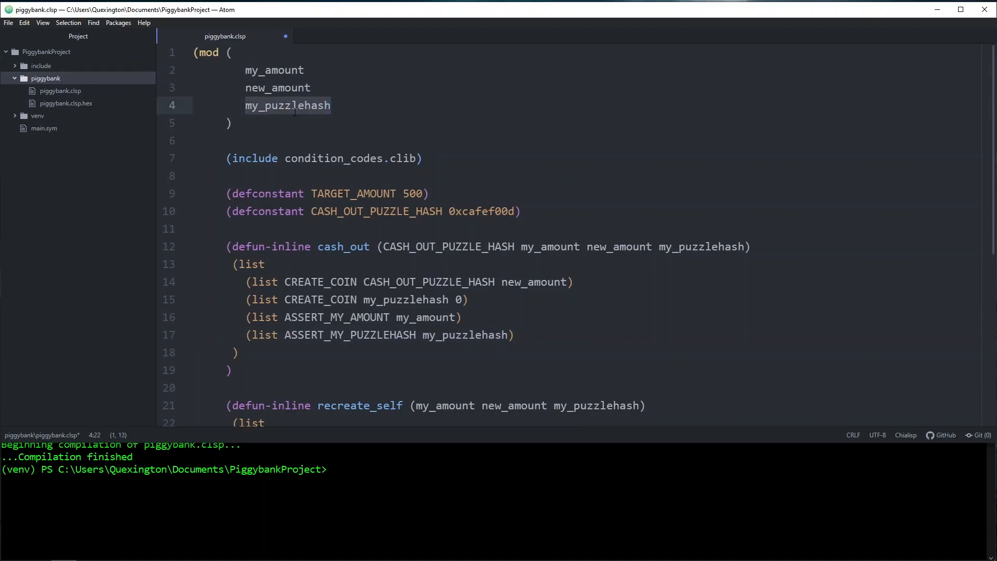
{"action": "left_click", "coordinate": [331, 105]}
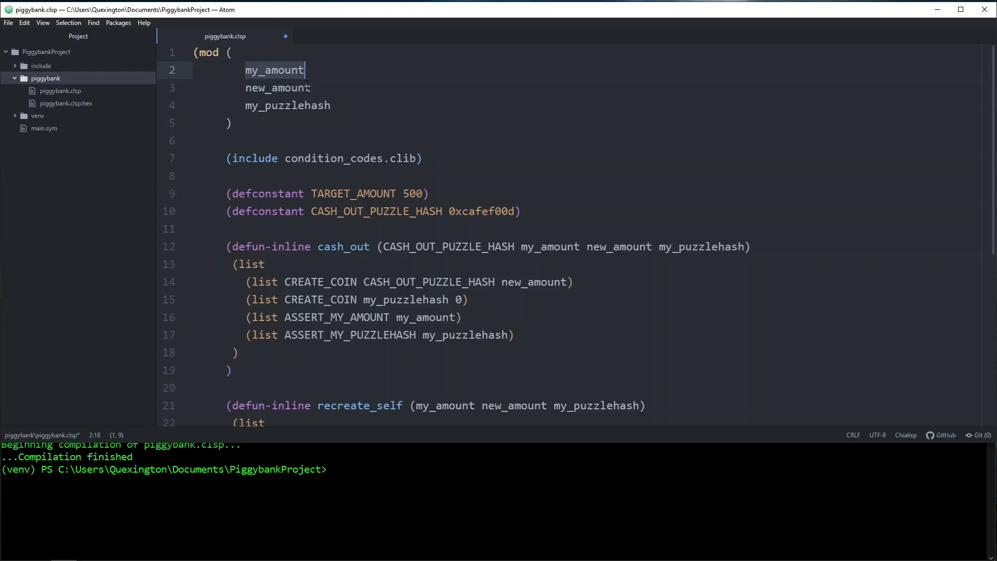
Try 300, 400 and 301 as parameter values, restore new_amount, and start a new condition line.
{"action": "type", "text": "300"}
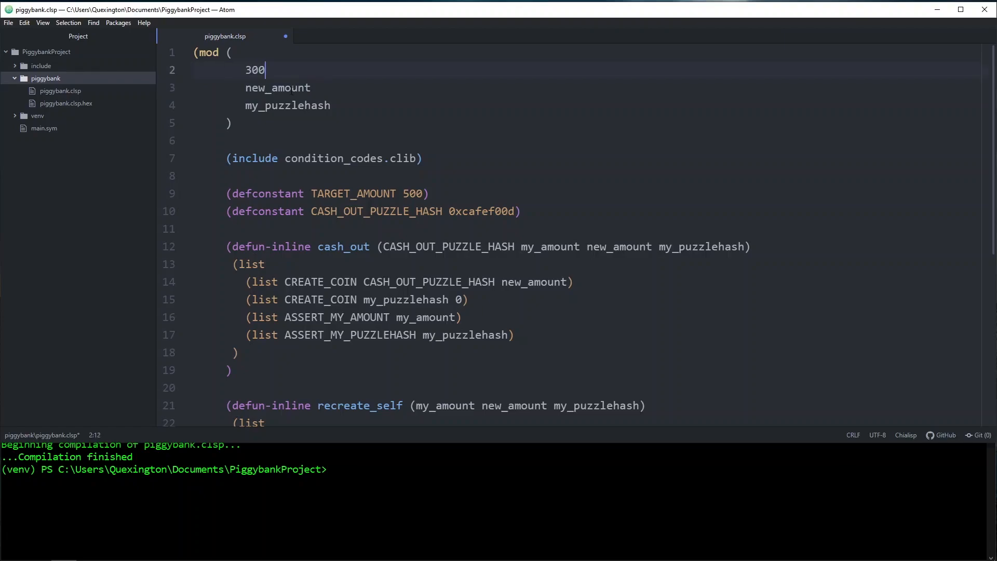
{"action": "type", "text": "400"}
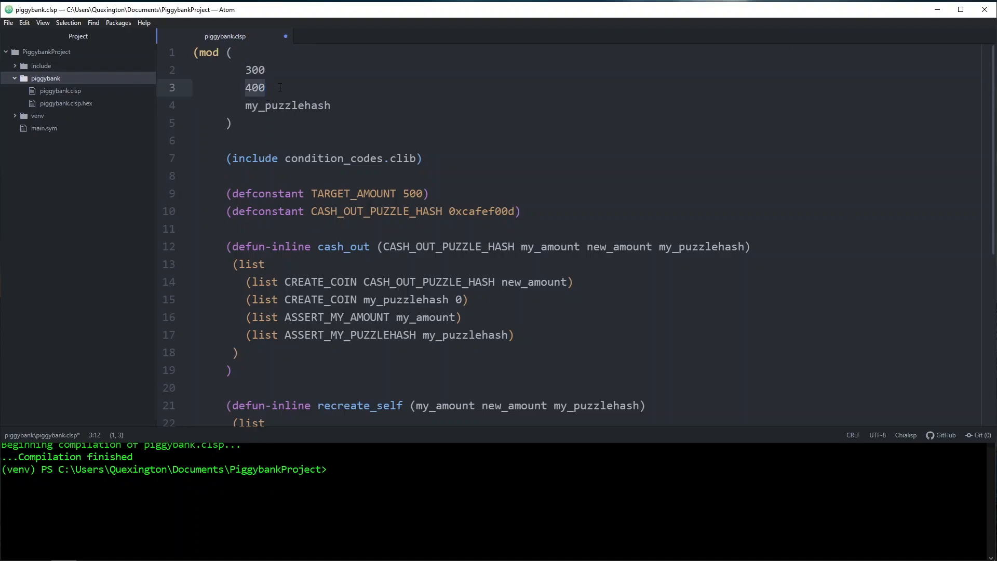
{"action": "type", "text": "301"}
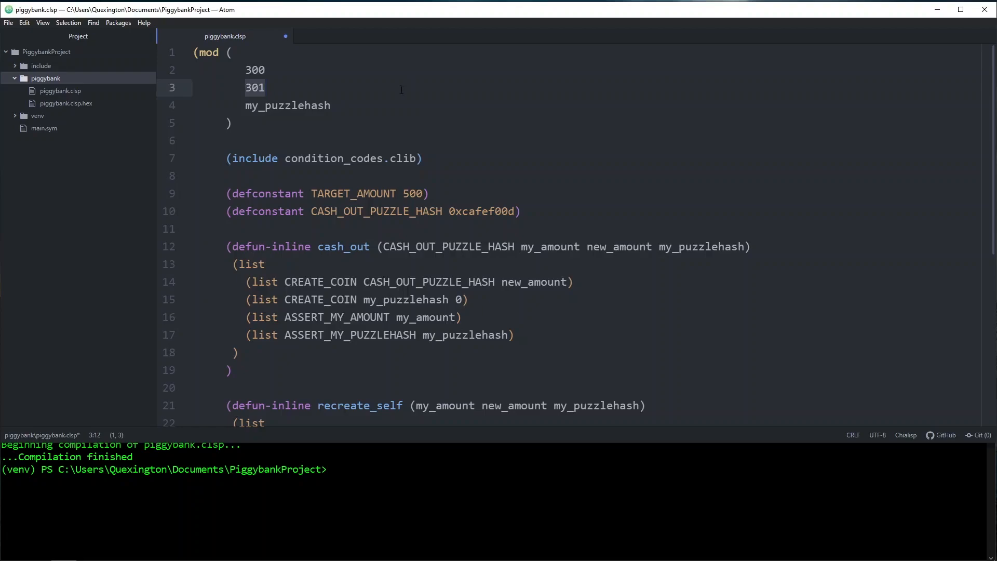
{"action": "type", "text": "new_amount"}
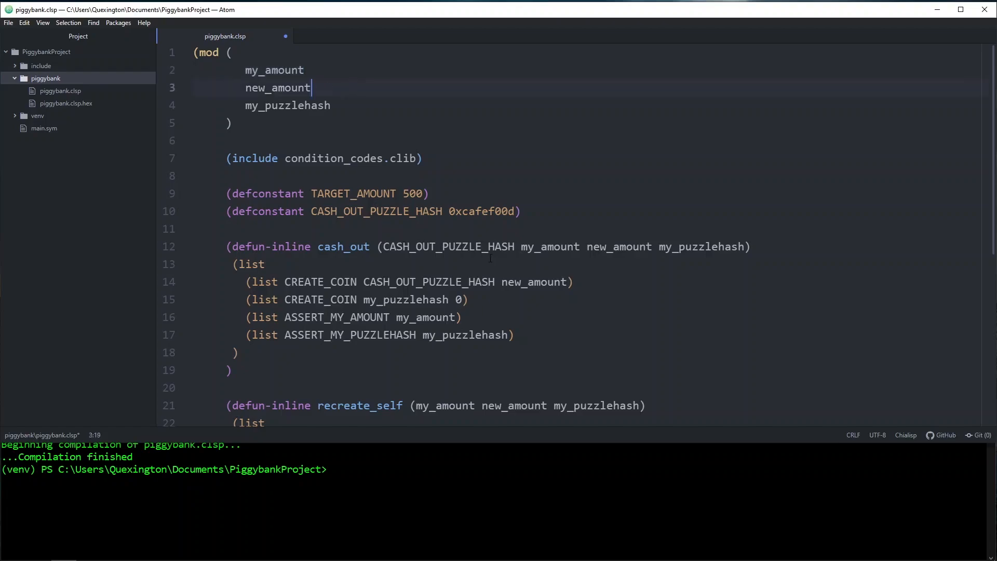
{"action": "mouse_move", "coordinate": [500, 287]}
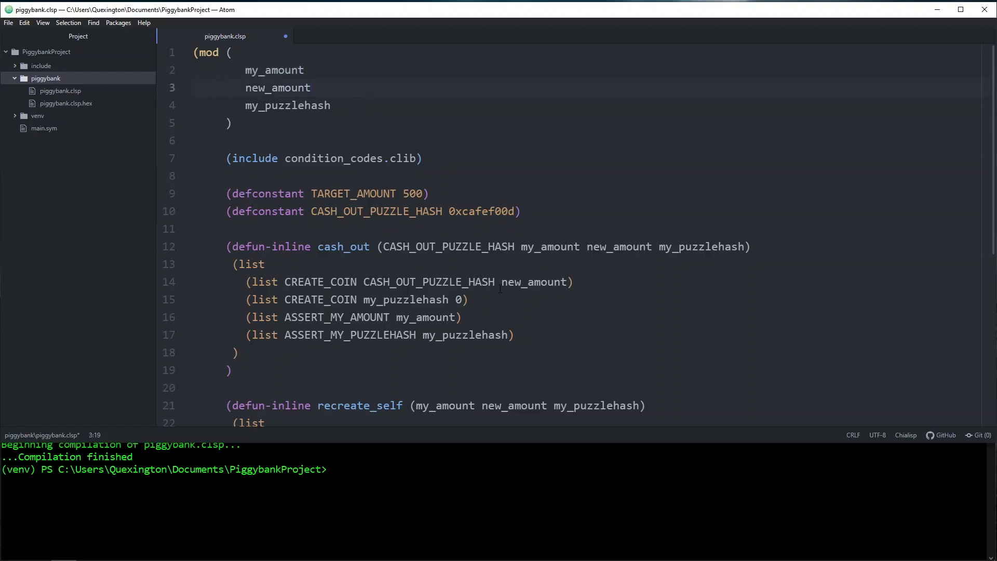
{"action": "scroll", "scroll_direction": "down", "scroll_amount": 3}
{"action": "type", "text": "("}
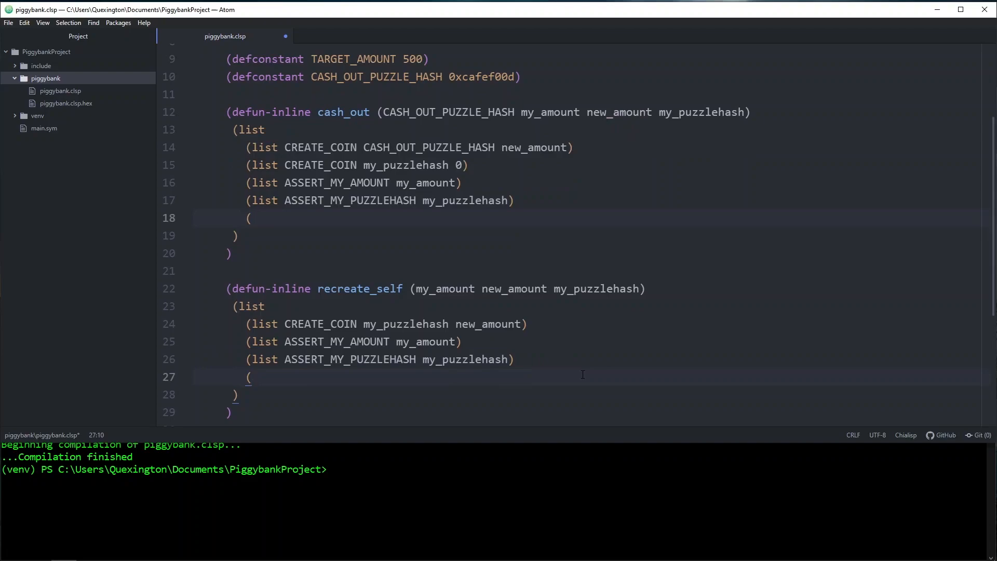
Append a CREATE_COIN_ANNOUNCEMENT new_amount condition to both cash_out and recreate_self.
{"action": "type", "text": "list CREATE_COIN_A"}
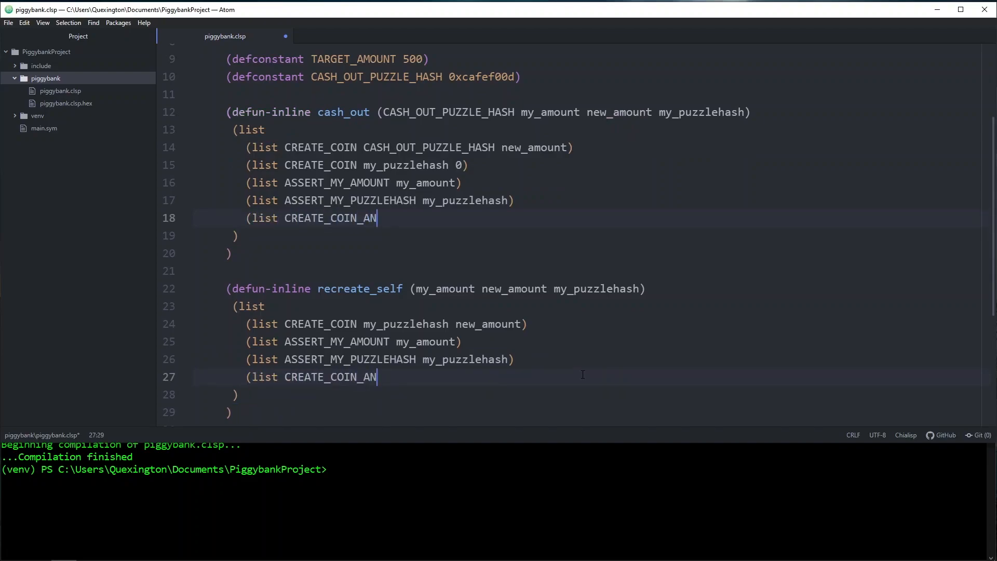
{"action": "type", "text": "NOUNCEMENT"}
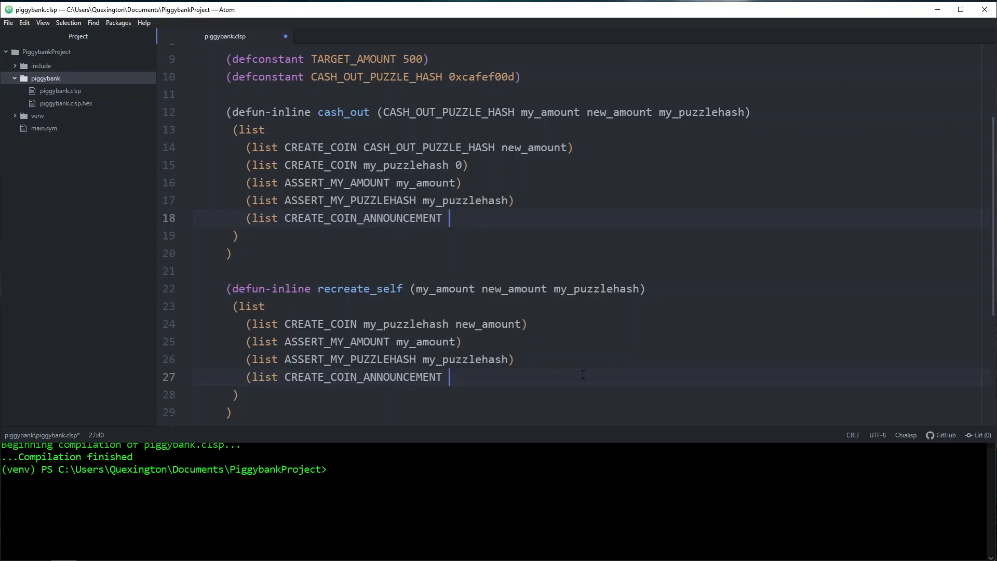
{"action": "type", "text": "new_amount)"}
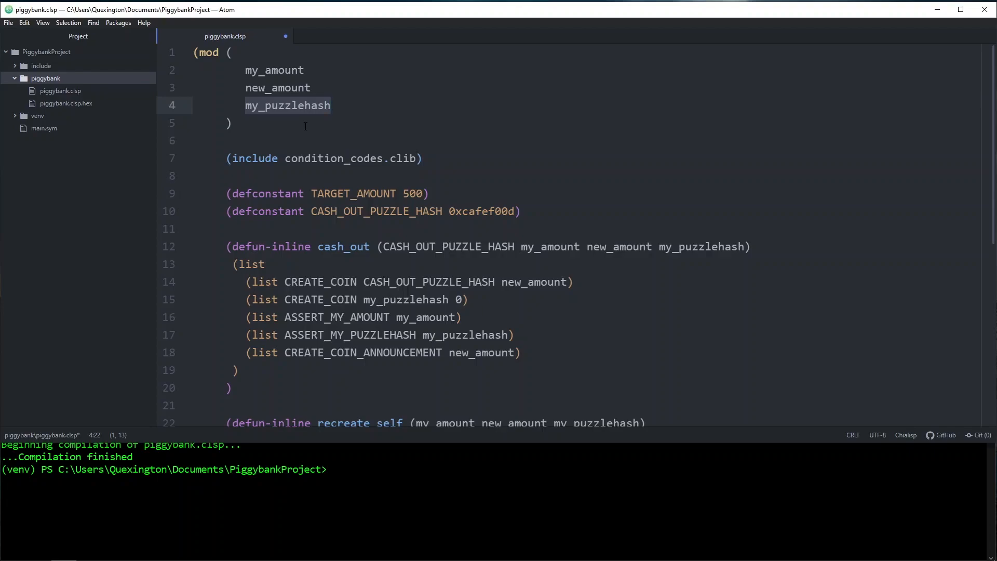
{"action": "left_click", "coordinate": [331, 105]}
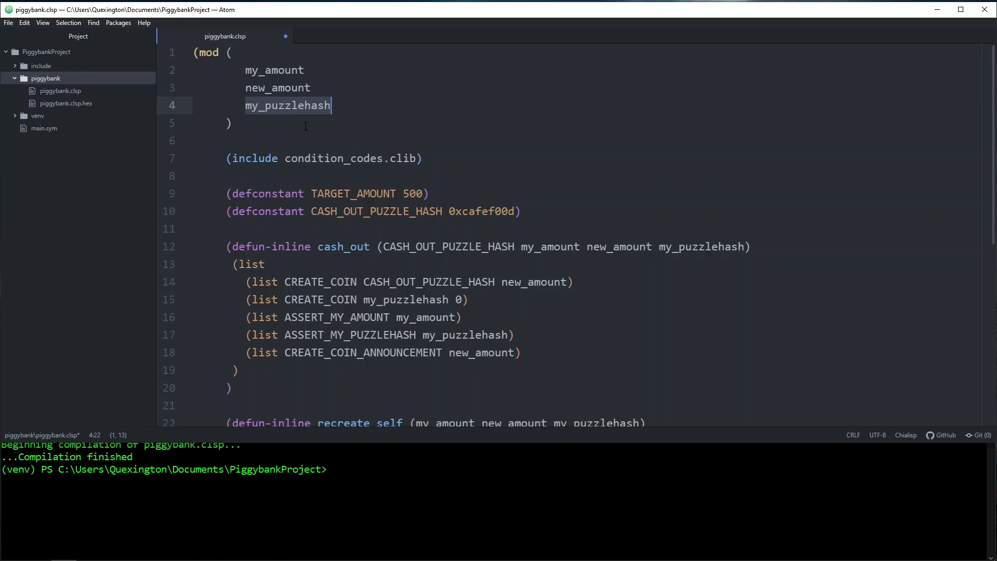